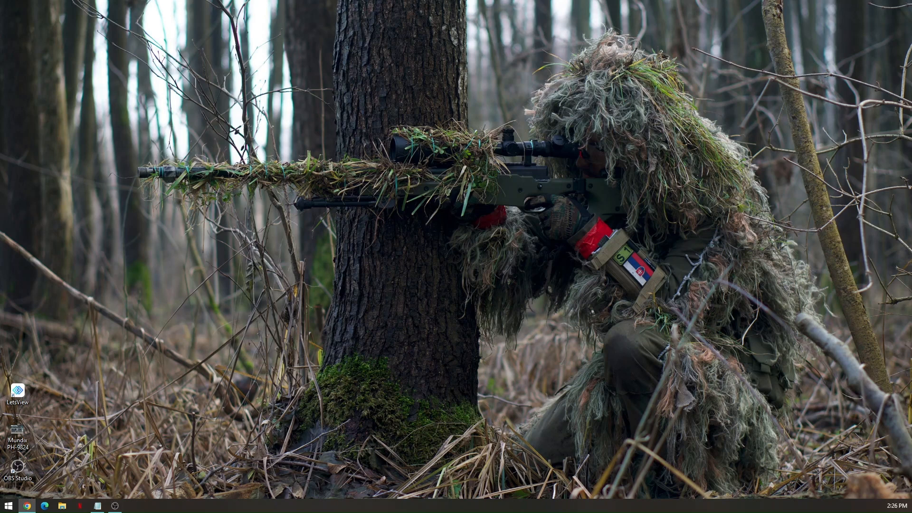
mouse_move(152, 450)
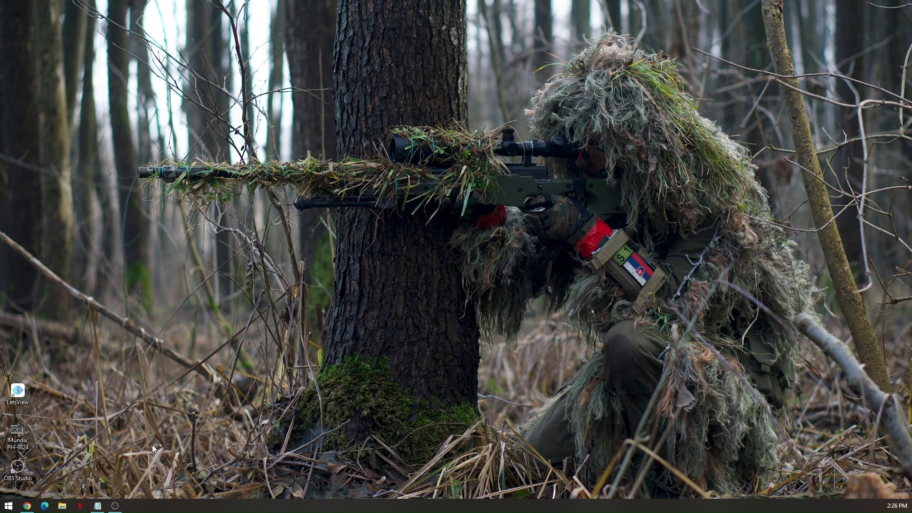
Launch the Settings app by searching 'SETT' from the Start menu.
left_click(9, 506)
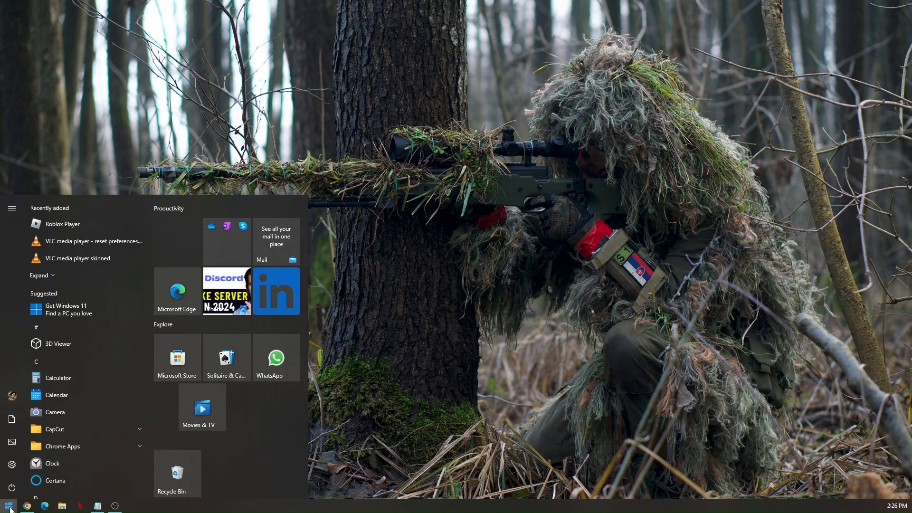
type("SETT")
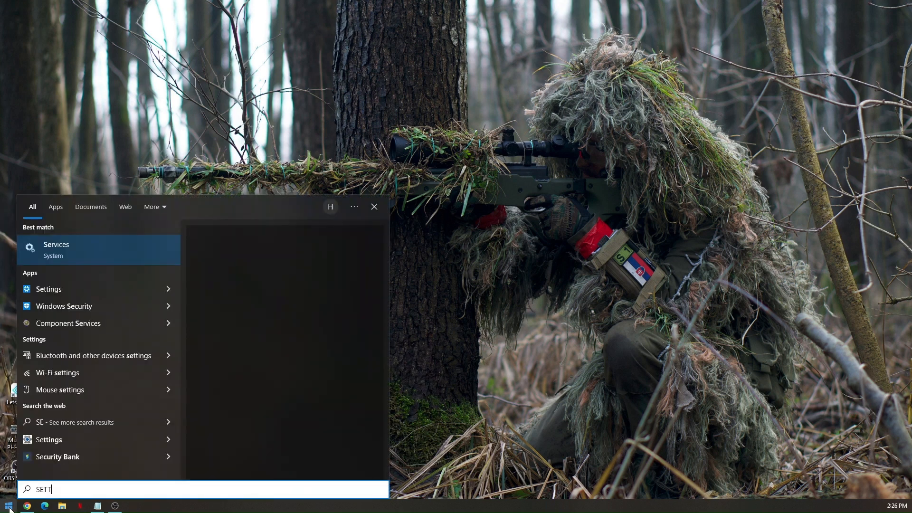
left_click(49, 289)
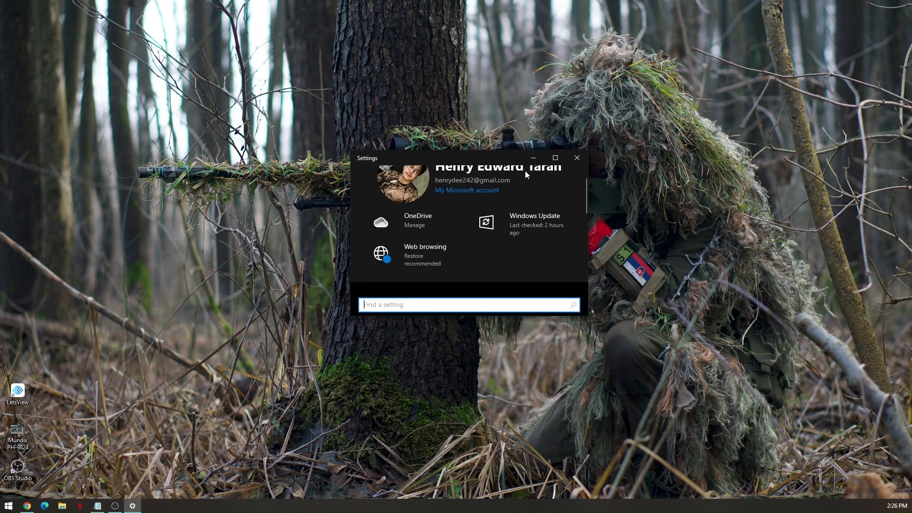
Maximize Settings and go to System > About to view the PC specifications.
left_click(553, 158)
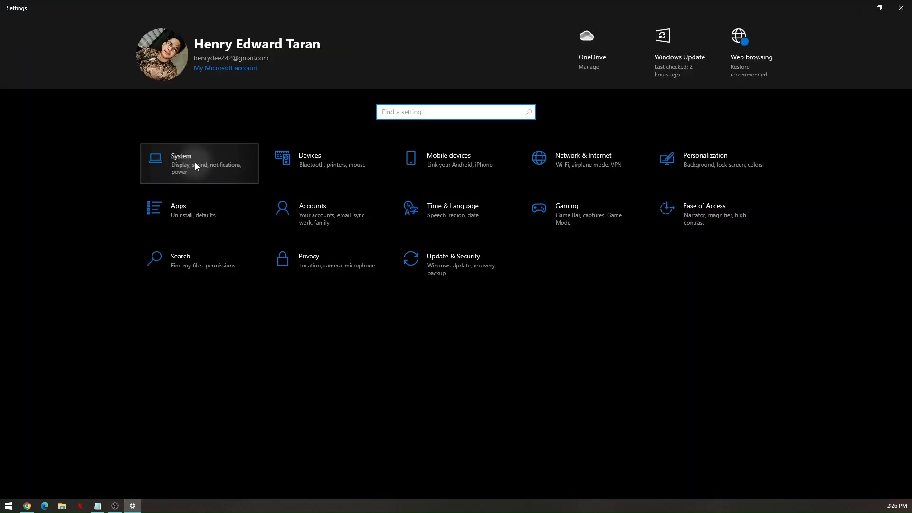
left_click(199, 164)
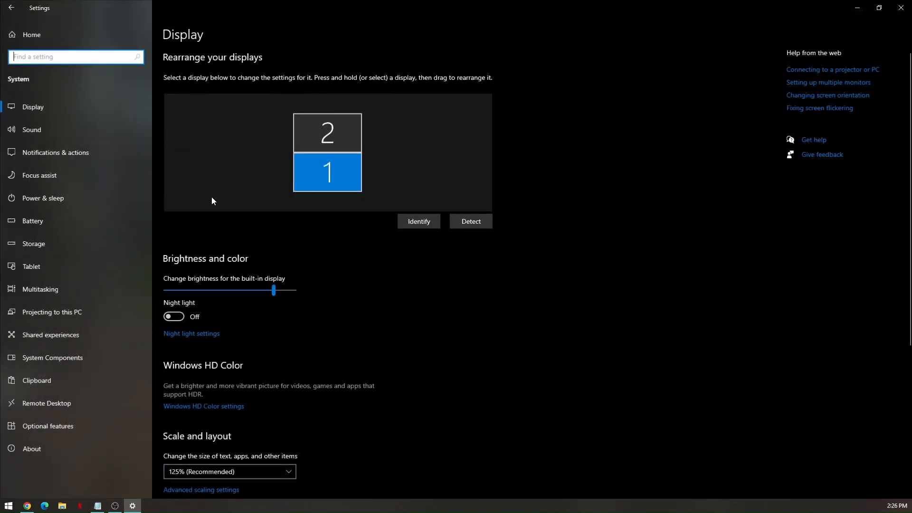
scroll("down", 3)
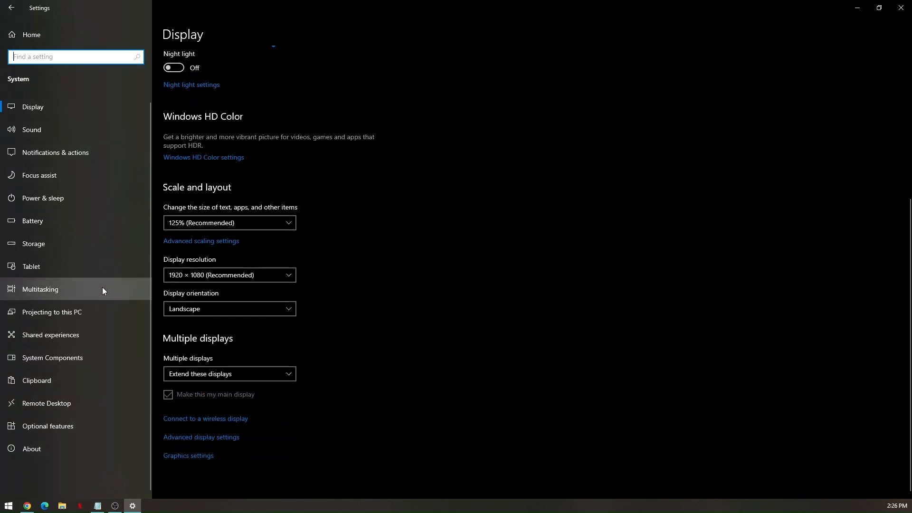
mouse_move(49, 454)
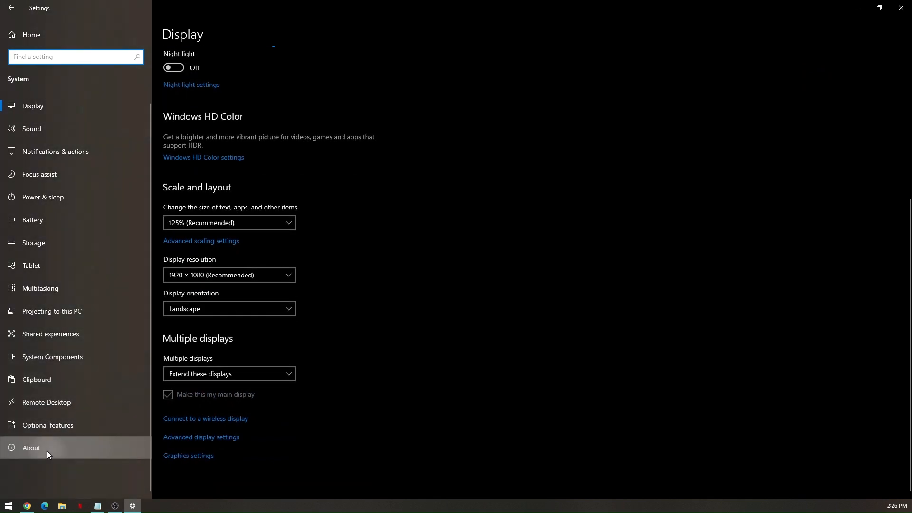
left_click(32, 448)
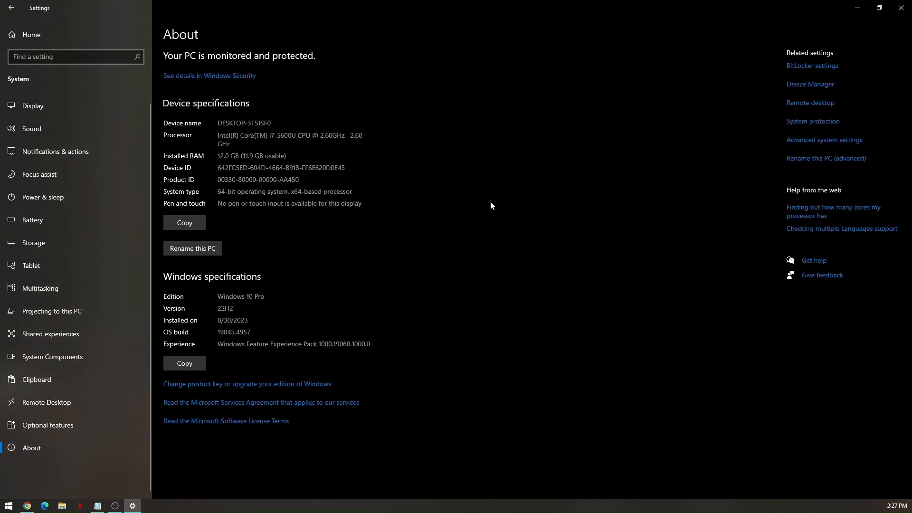
mouse_move(808, 143)
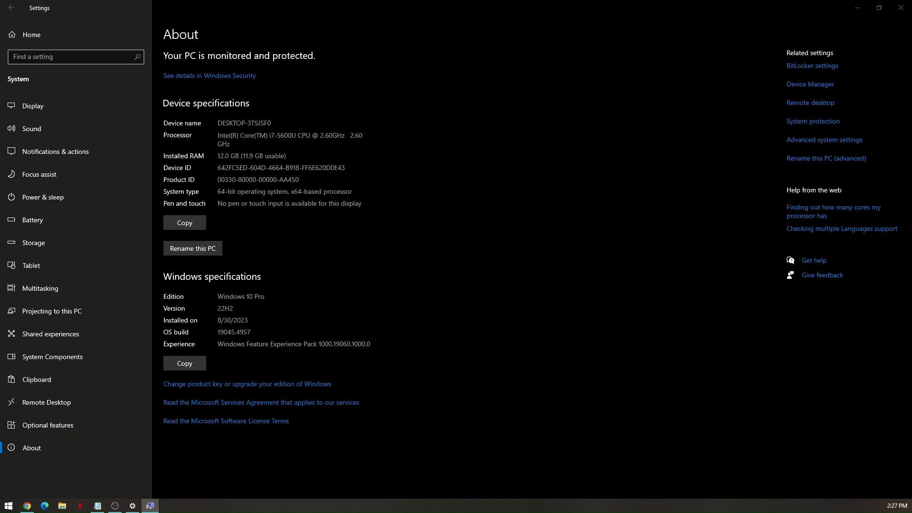
Reach the Environment Variables list via advanced system settings.
left_click(825, 140)
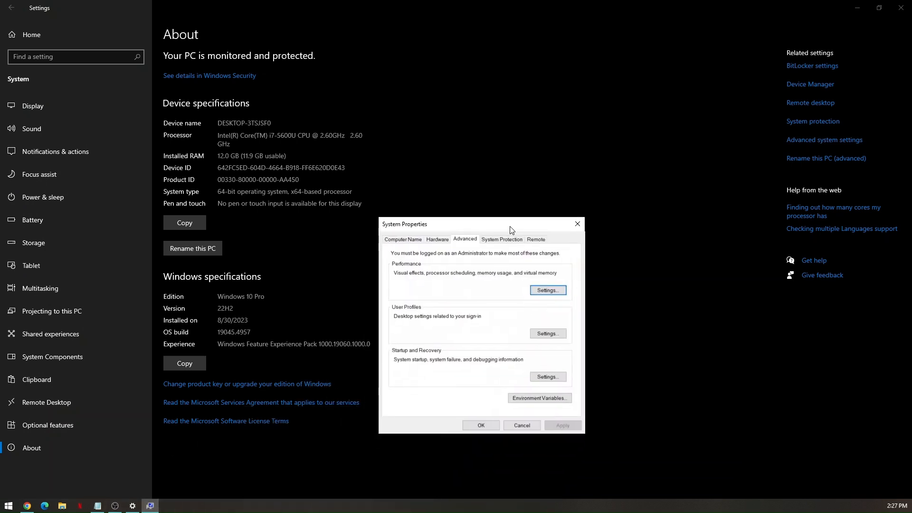
mouse_move(508, 239)
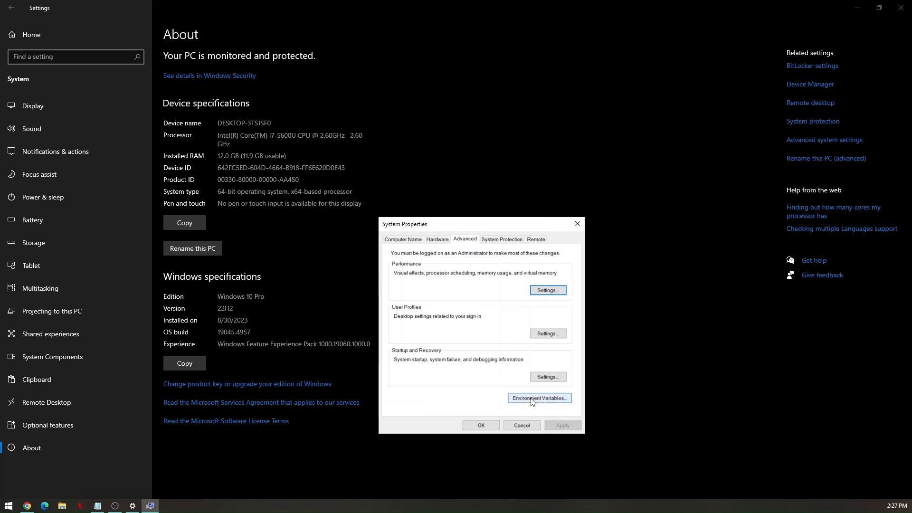
left_click(538, 399)
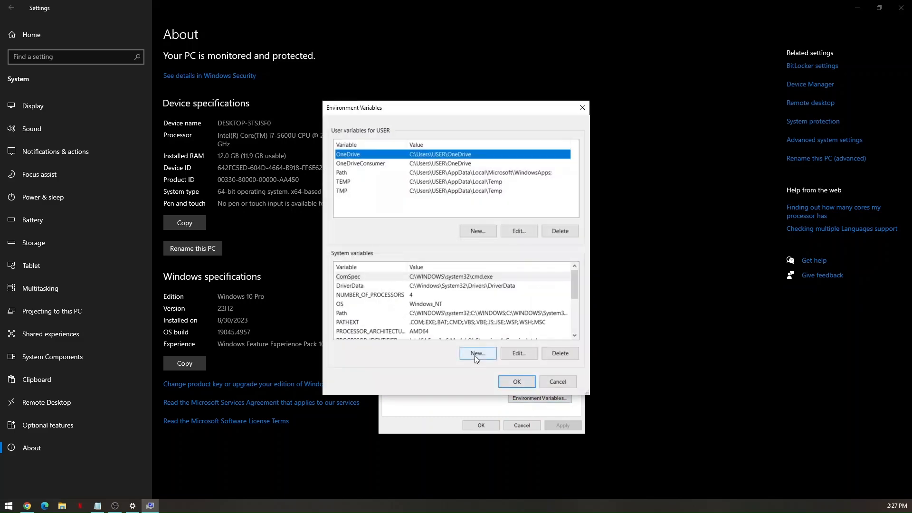
Add a new system variable named _JAVA_OPTIONS, copied from the Notepad notes, ready for its value.
left_click(477, 353)
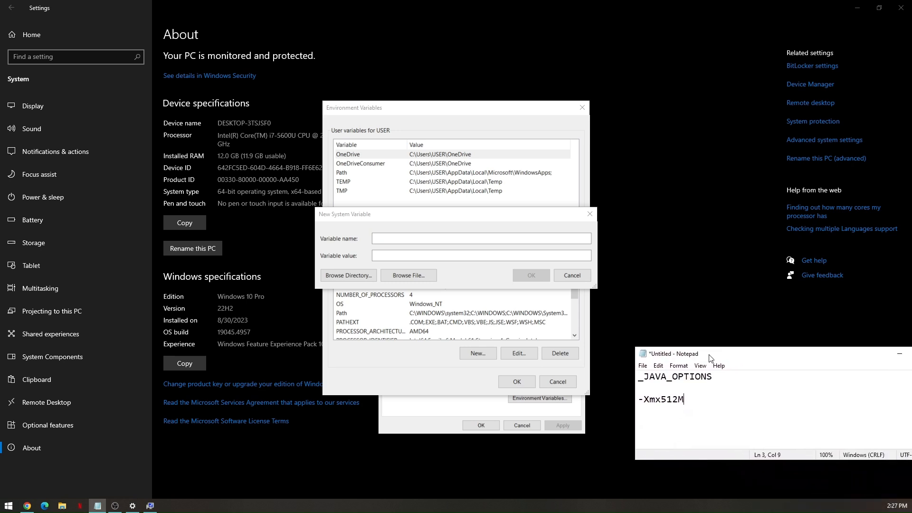
double_click(675, 376)
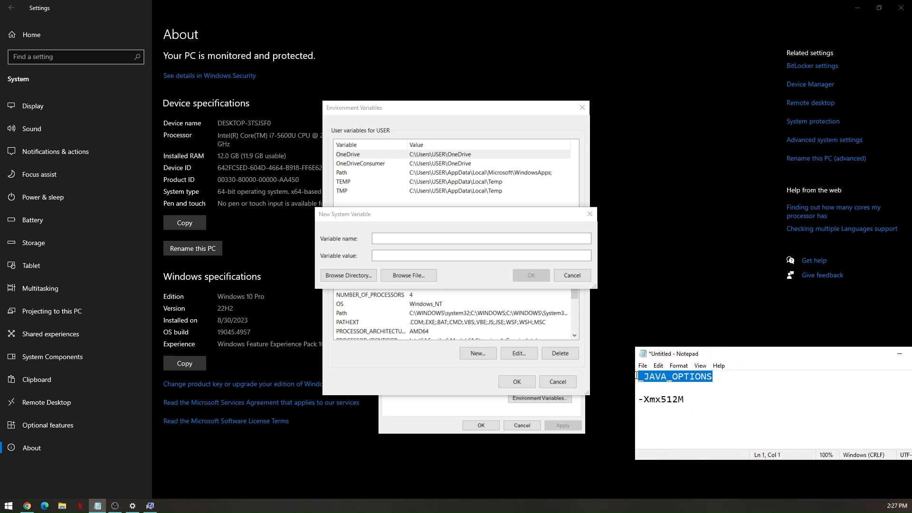
left_click(479, 255)
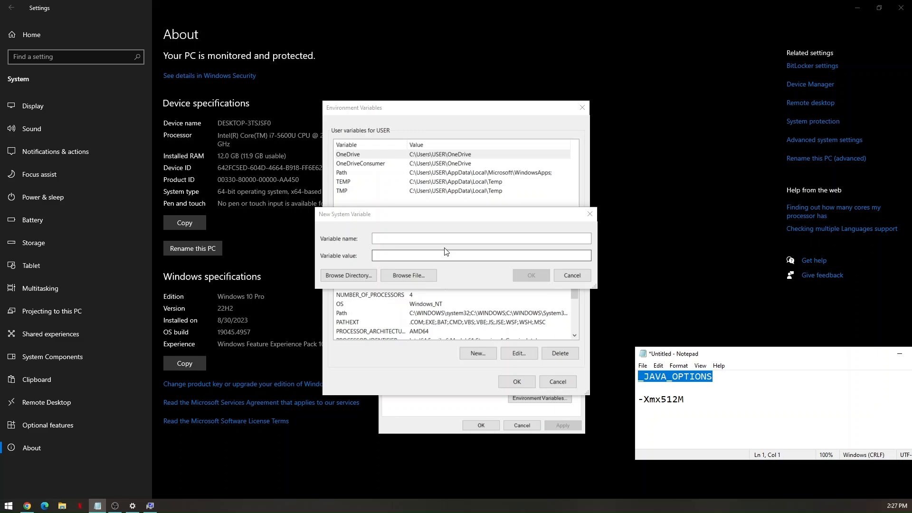
type("_JAVA_OPTIONS")
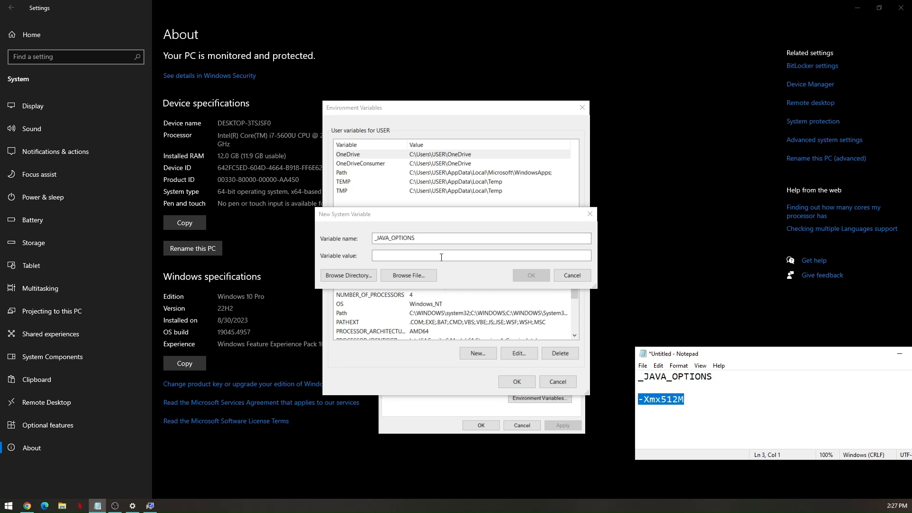
left_click(529, 275)
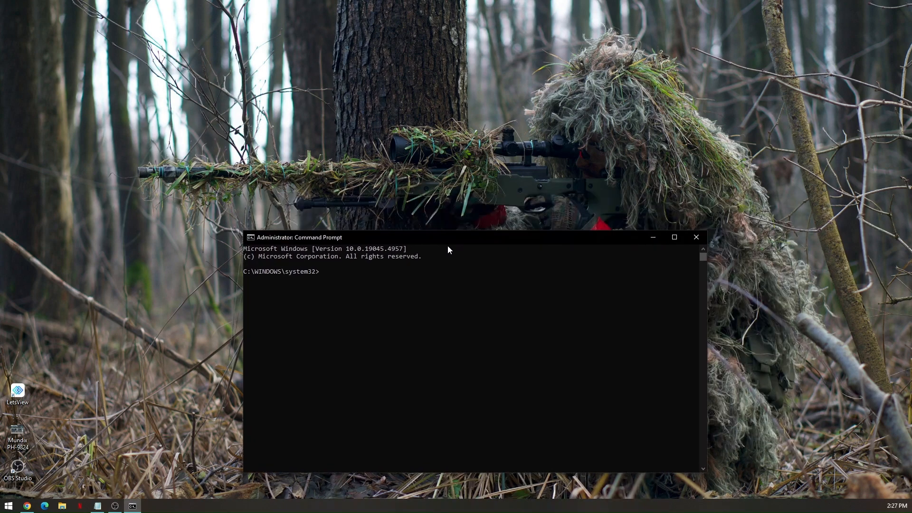
Run ipconfig /flushdns to clear the DNS cache, then enter ipconfig /renew.
type("ipconfid")
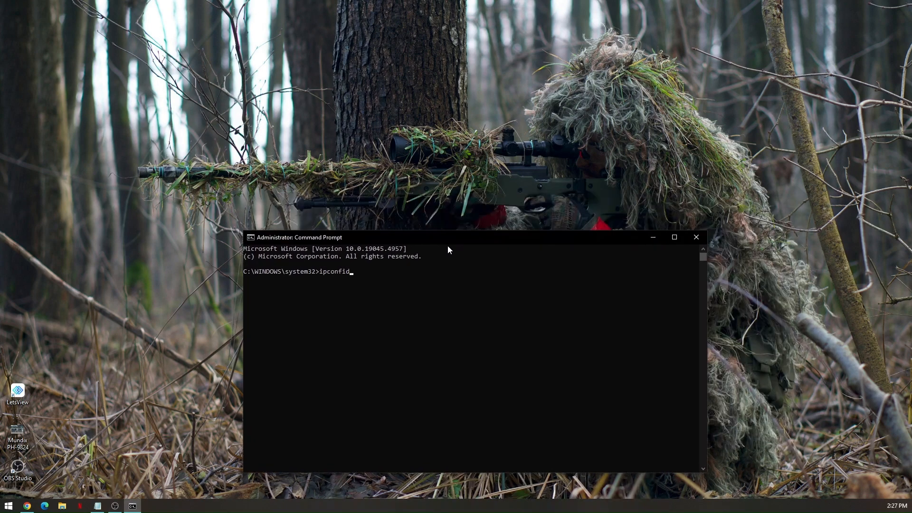
type("g")
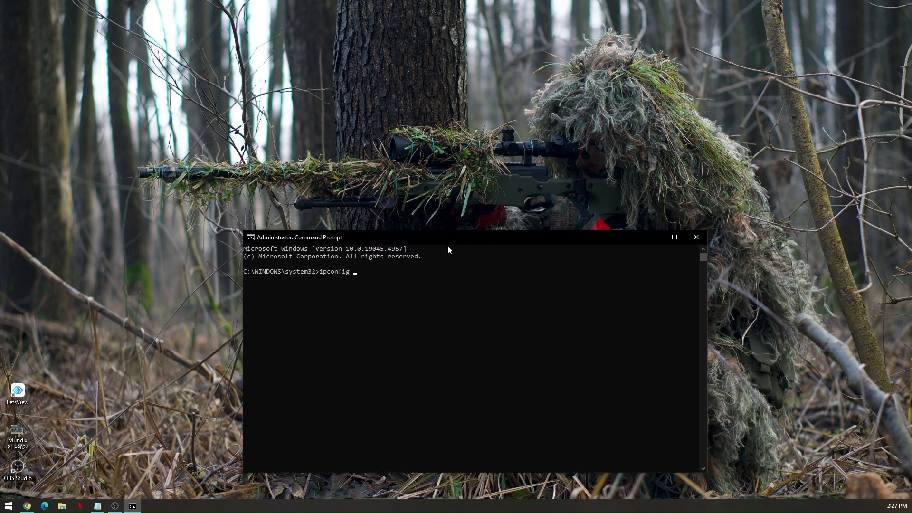
type("/flushdns")
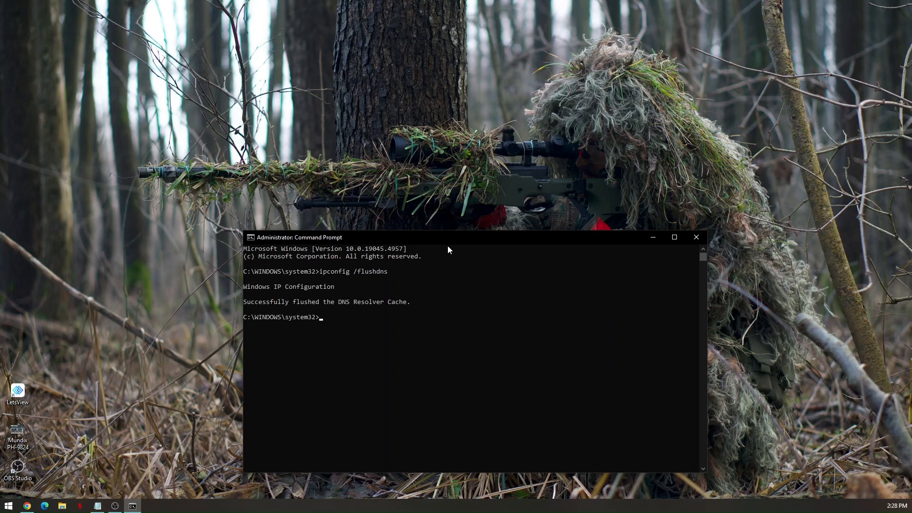
type("ipconfig /")
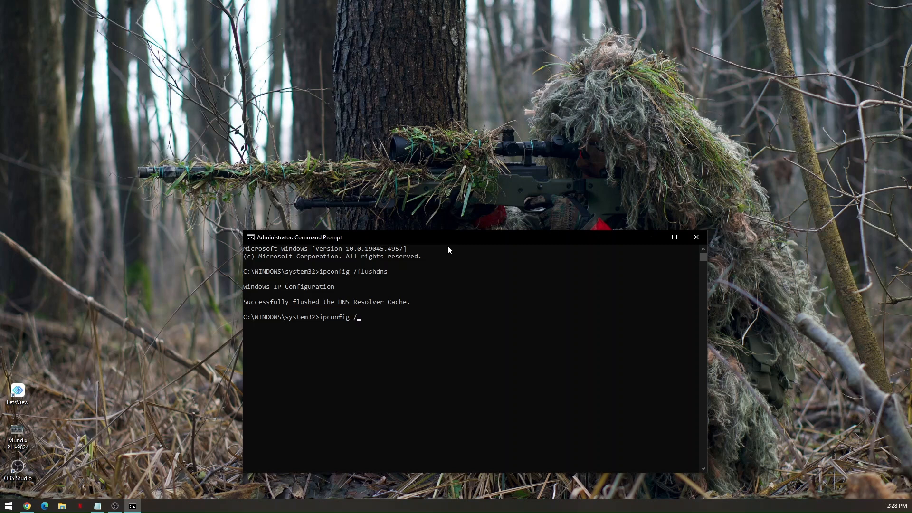
type("renew")
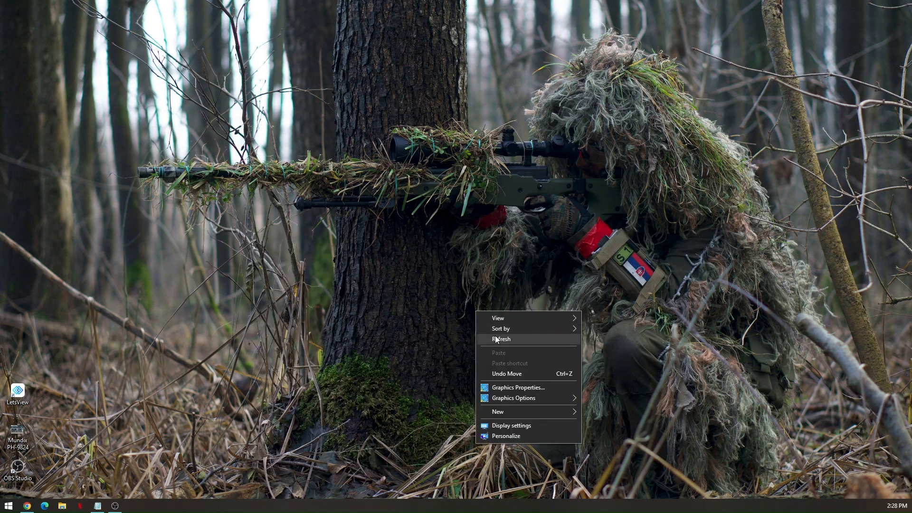
Refresh the desktop, then run the mistyped 'gpuudpate' command, which is not recognized.
left_click(502, 339)
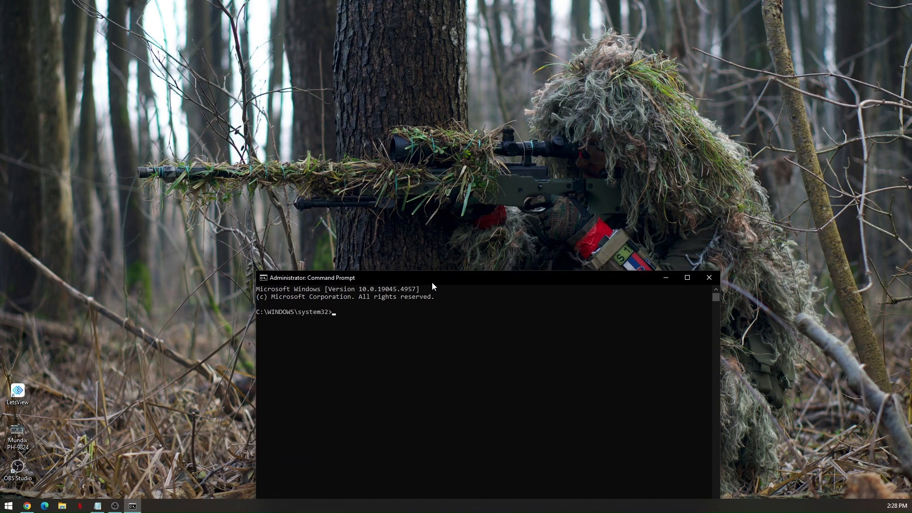
type("gpuudpa")
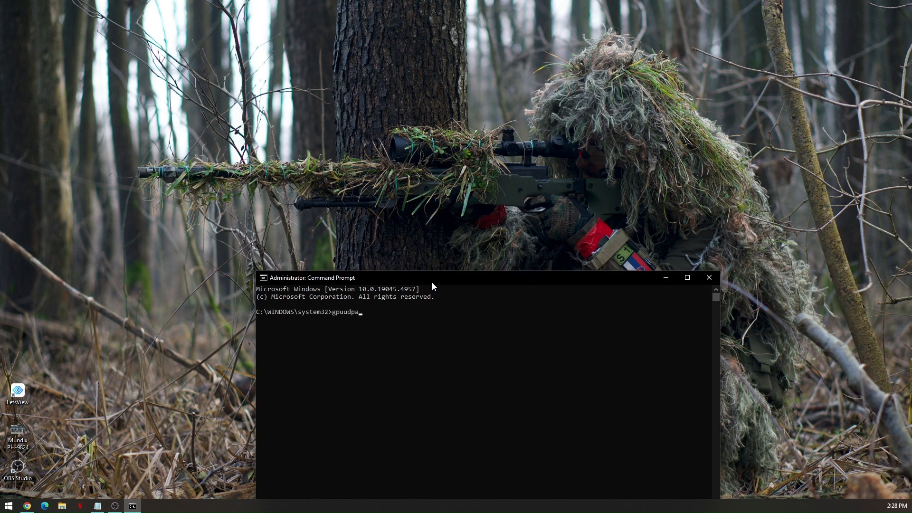
key("Return")
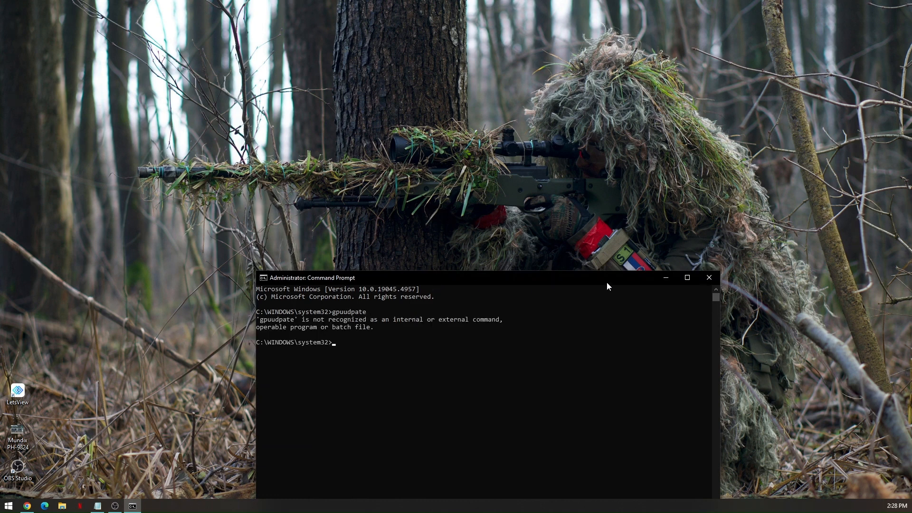